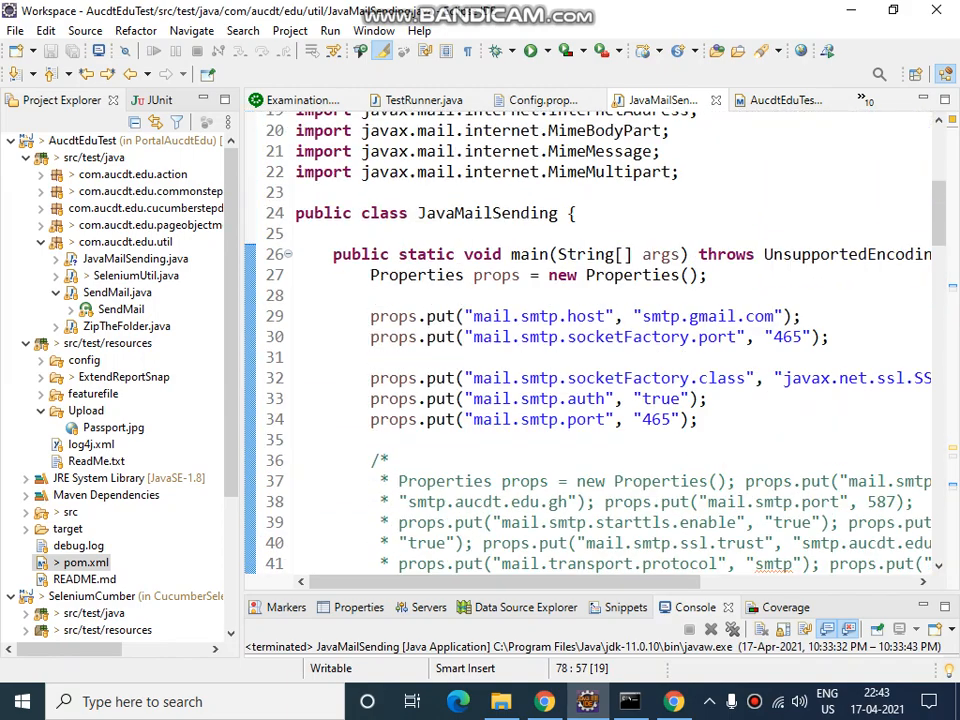
Step: Scroll pom.xml to the exec-maven-plugin block running JavaMailSending at the install phase
{"action": "scroll", "scroll_direction": "up", "scroll_amount": 3}
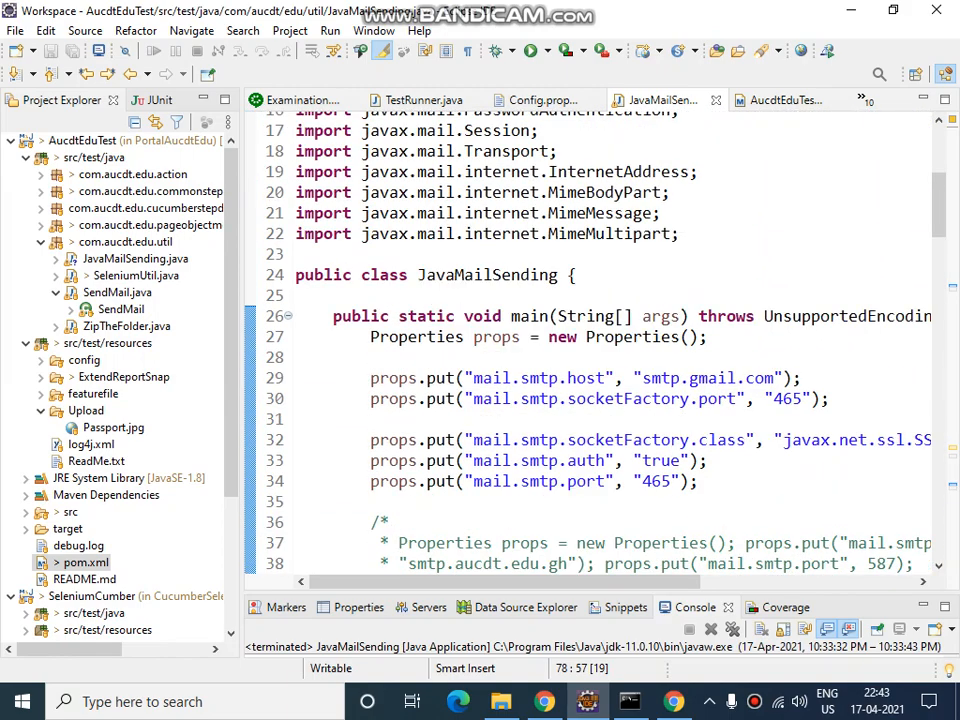
{"action": "scroll", "scroll_direction": "down", "scroll_amount": 3}
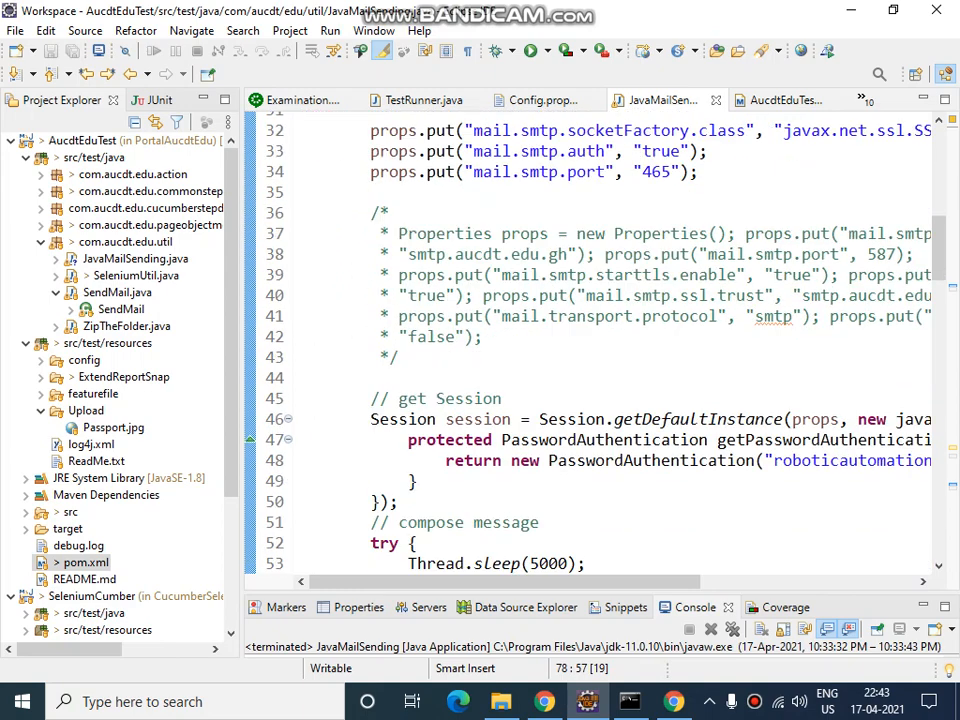
{"action": "scroll", "scroll_direction": "right", "scroll_amount": 3}
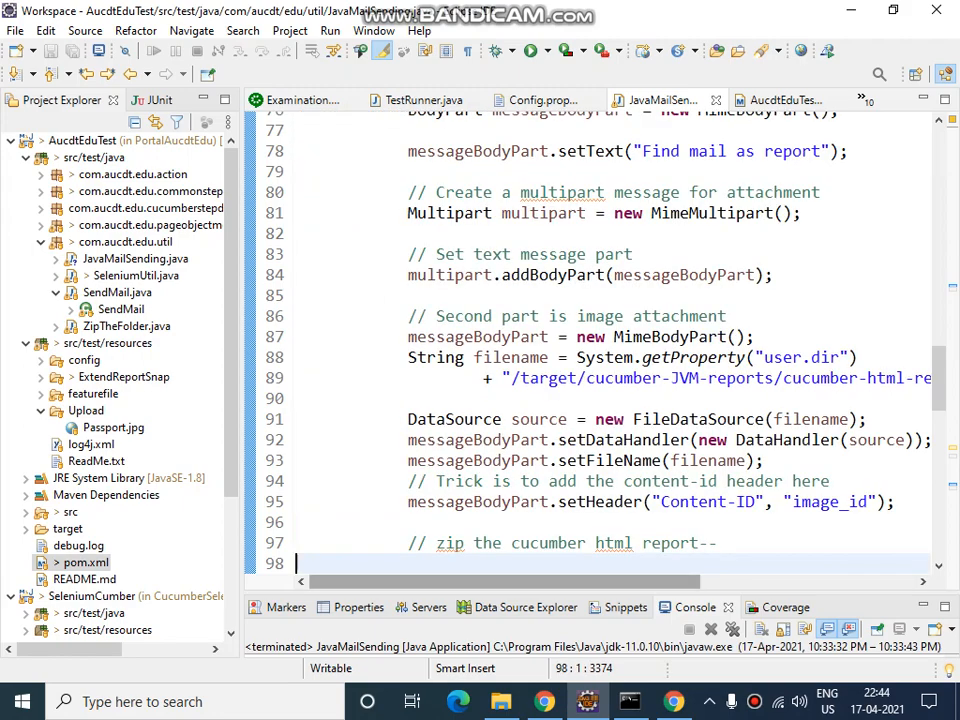
{"action": "scroll", "scroll_direction": "down", "scroll_amount": 3}
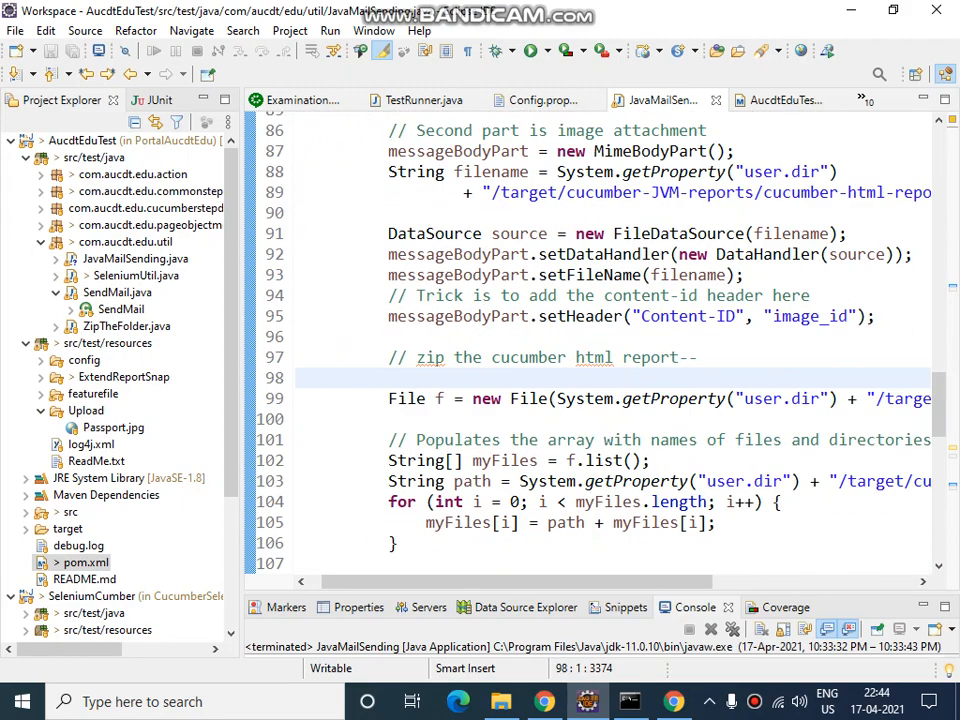
{"action": "scroll", "scroll_direction": "down", "scroll_amount": 3}
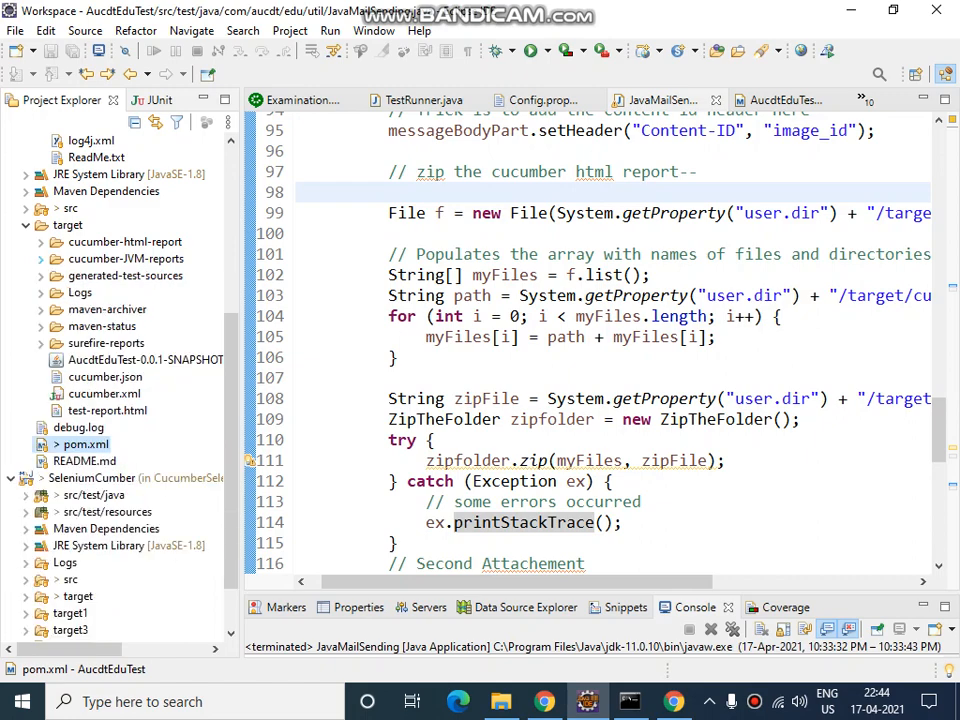
{"action": "scroll", "scroll_direction": "down", "scroll_amount": 3}
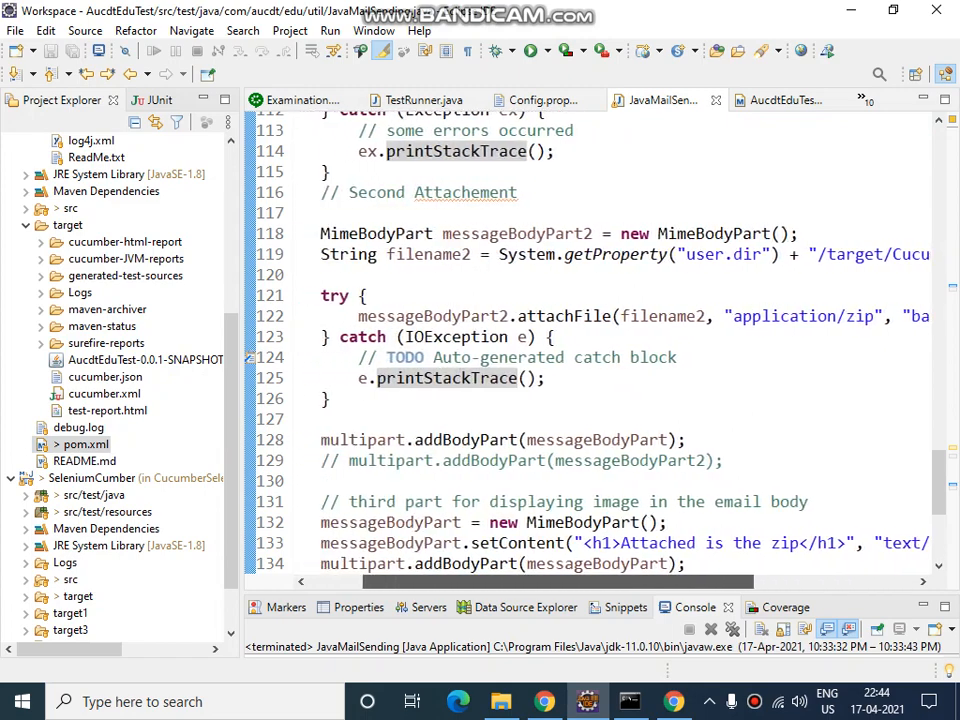
{"action": "scroll", "scroll_direction": "down", "scroll_amount": 3}
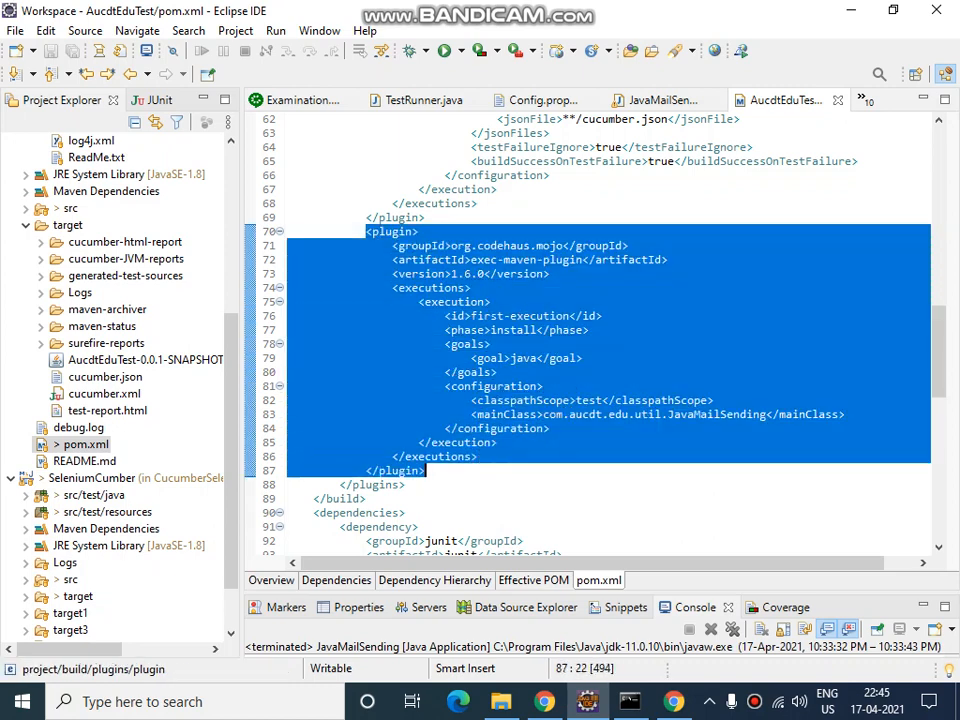
{"action": "double_click", "coordinate": [514, 330]}
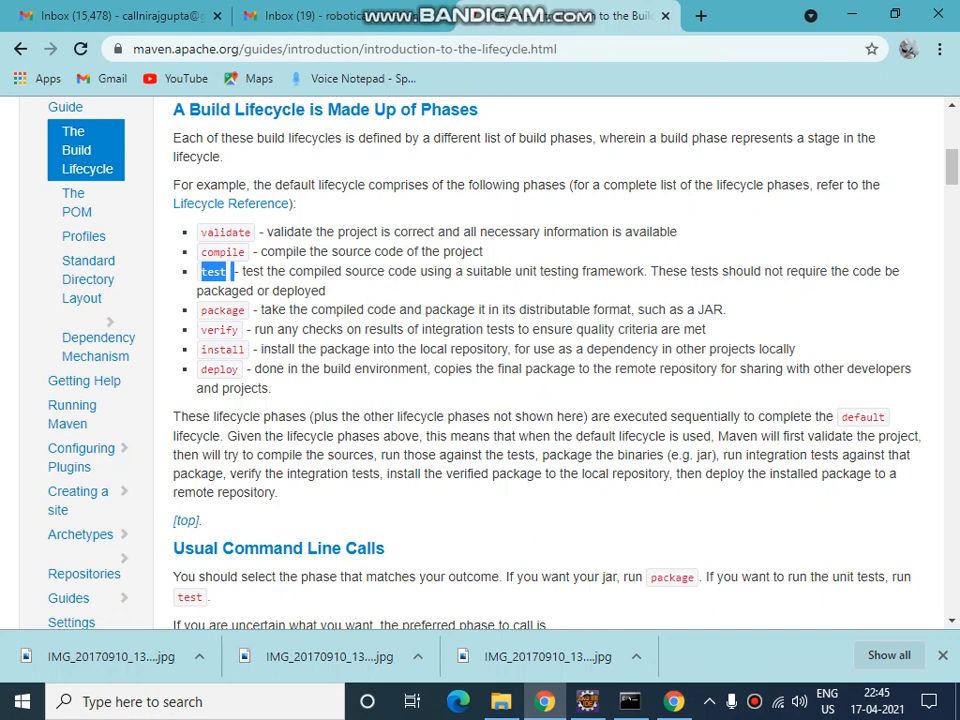
Step: Highlight the 'test' phase in the Maven default lifecycle phase list
{"action": "double_click", "coordinate": [222, 348]}
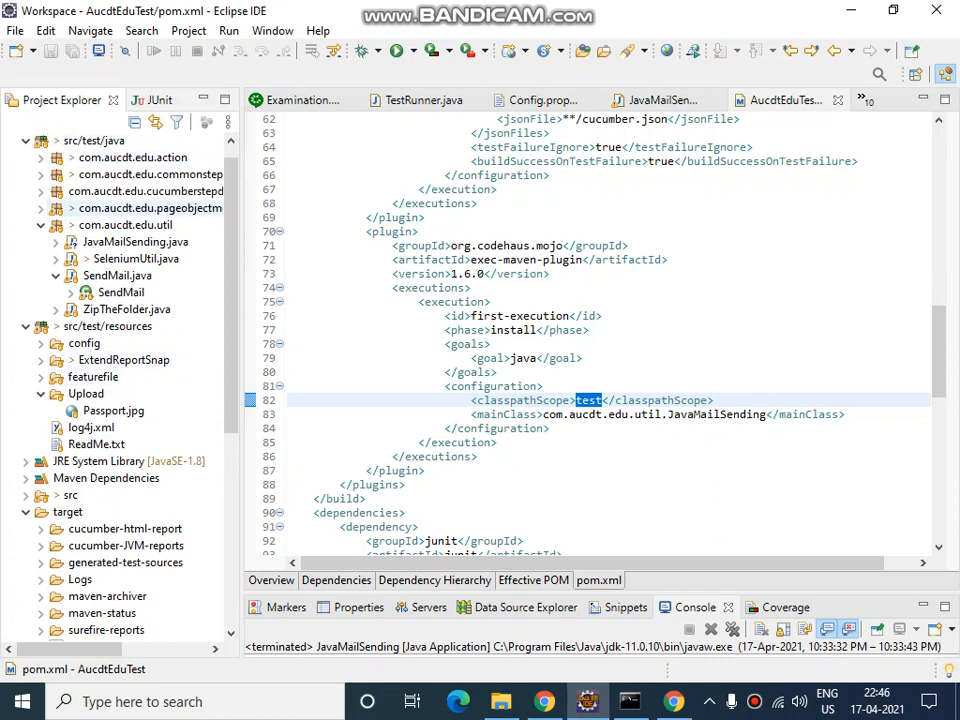
Step: Place the cursor on the exec-maven-plugin classpathScope value 'test' in pom.xml
{"action": "left_click", "coordinate": [588, 400]}
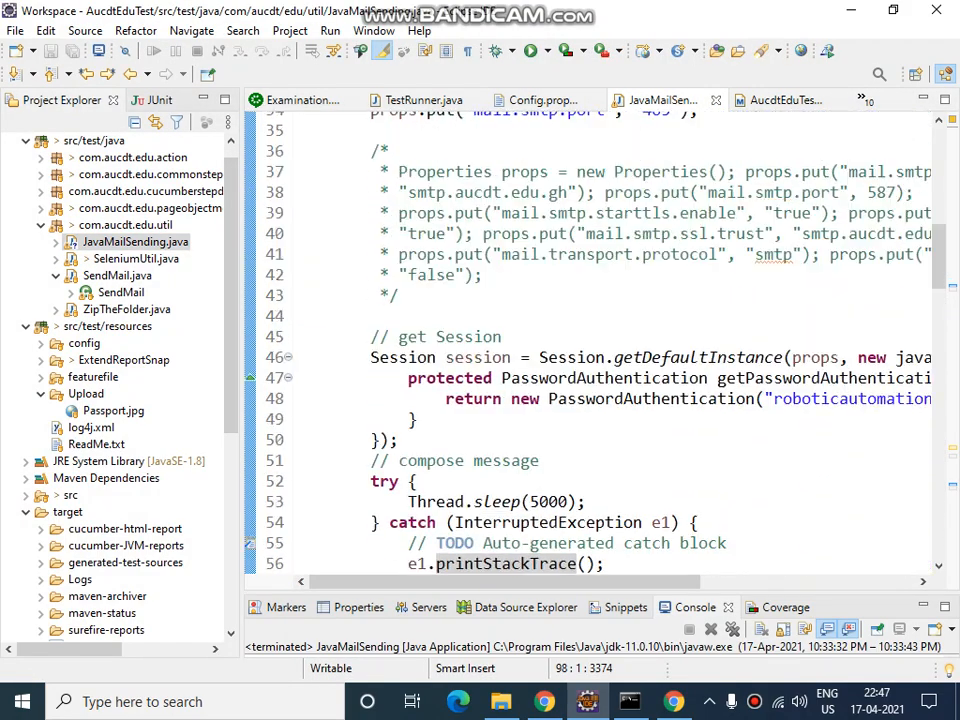
{"action": "scroll", "scroll_direction": "up", "scroll_amount": 3}
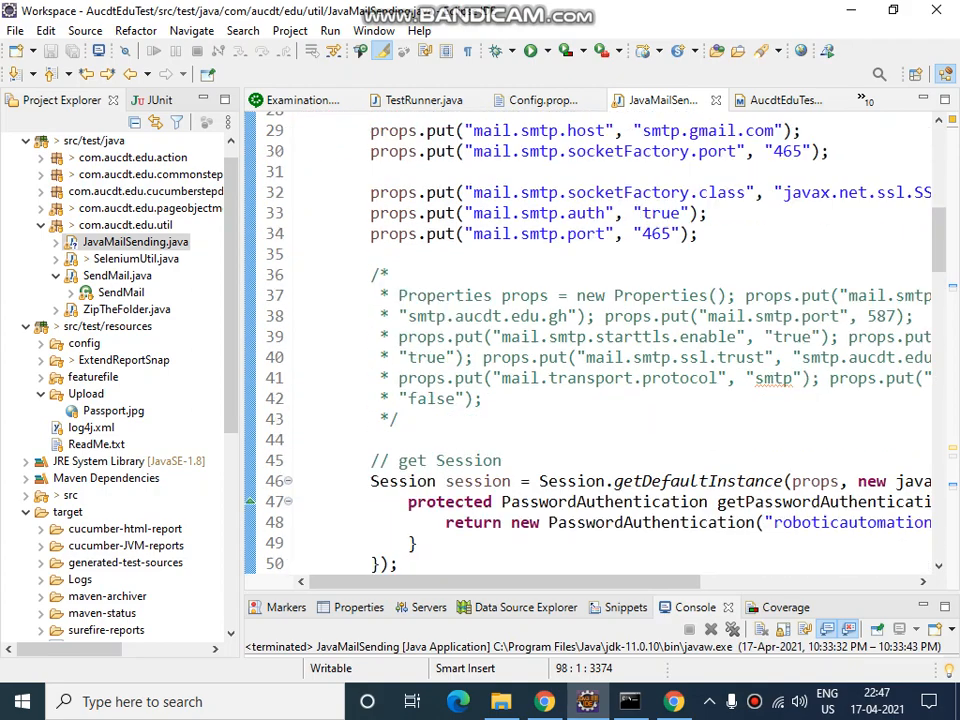
{"action": "scroll", "scroll_direction": "down", "scroll_amount": 3}
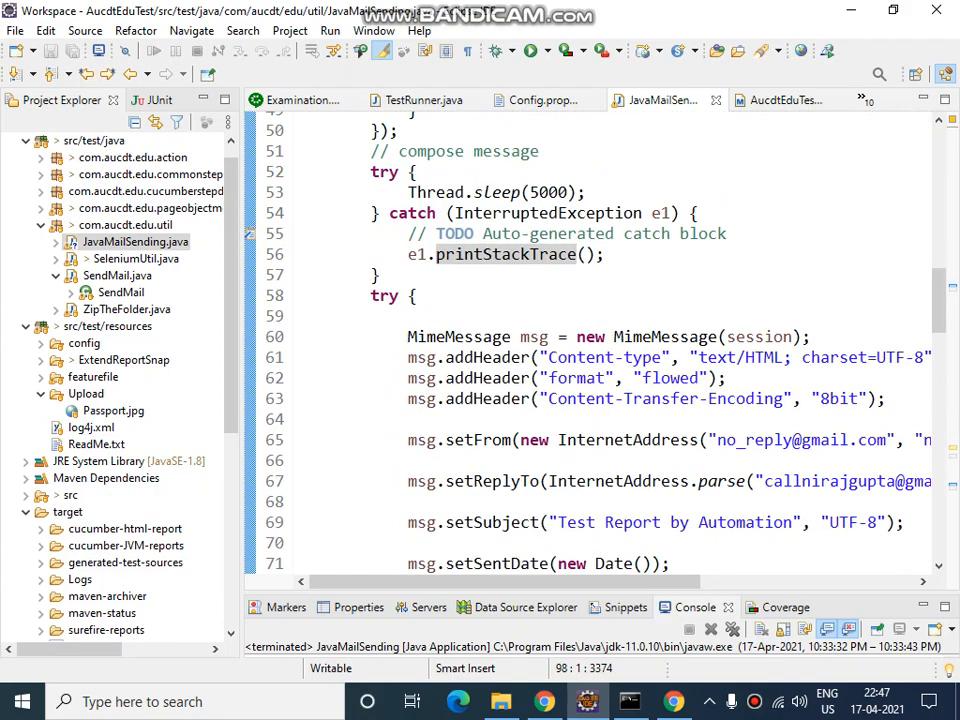
{"action": "scroll", "scroll_direction": "down", "scroll_amount": 3}
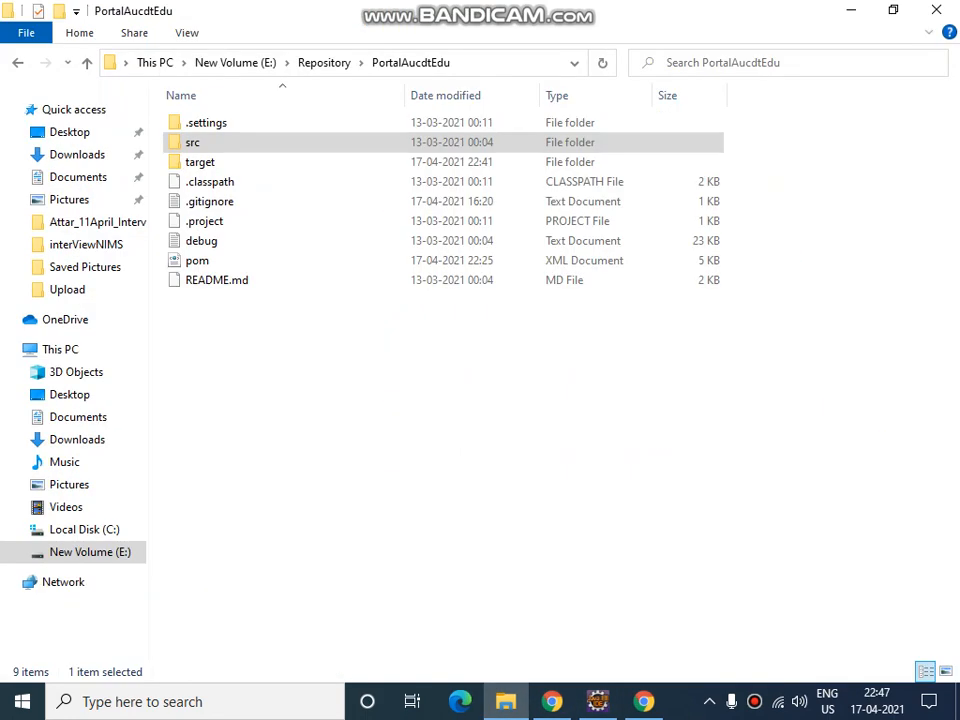
Step: Launch cmd.exe from the PortalAucdtEdu folder's address bar
{"action": "left_click", "coordinate": [192, 142]}
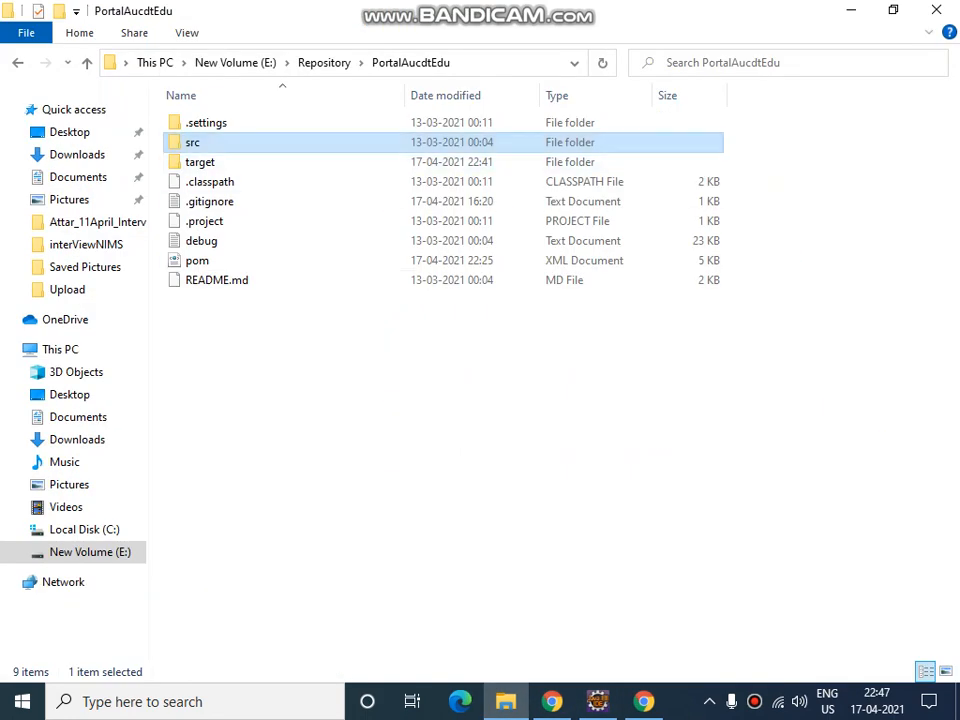
{"action": "type", "text": "C:\\Windows\\System32\\cmd.exe"}
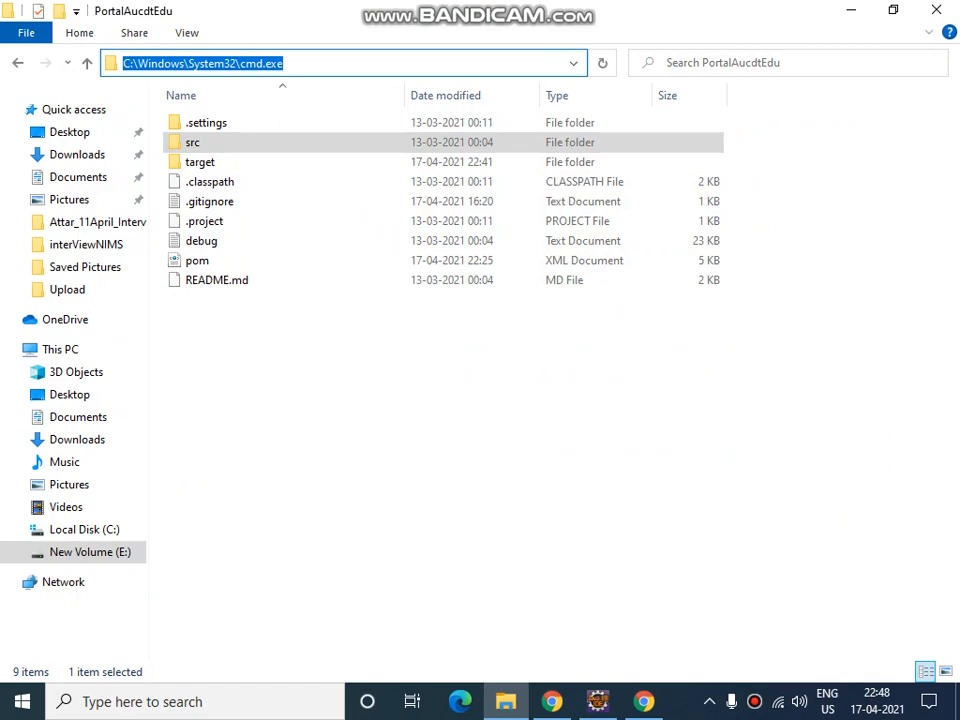
{"action": "key", "text": "Enter"}
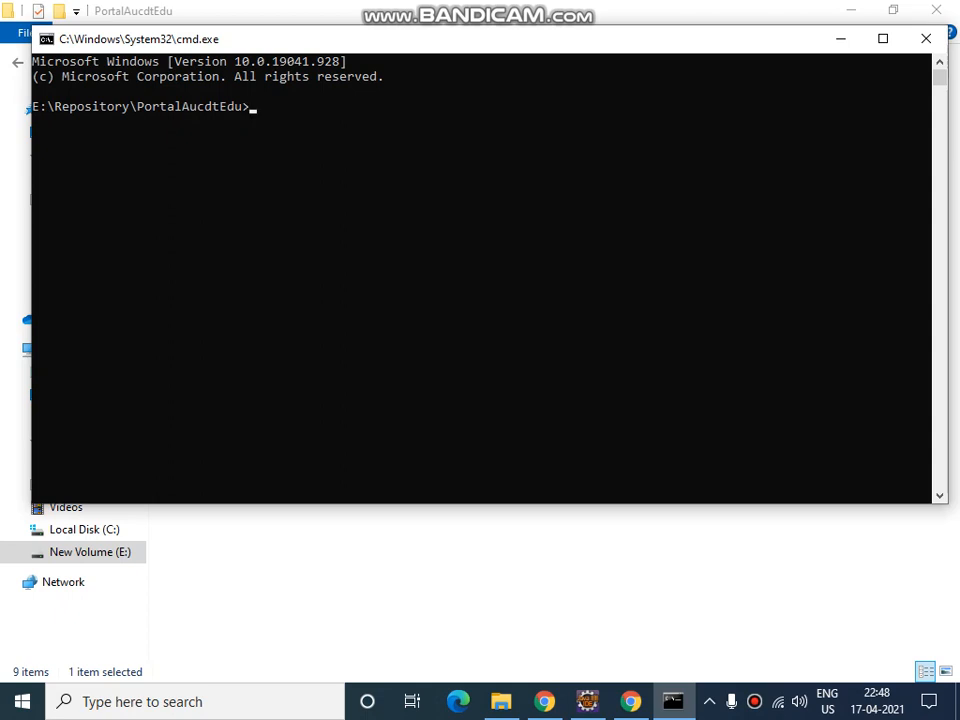
Step: Run mvn clean install on the AucdtEduTest project and follow the build output
{"action": "type", "text": "m"}
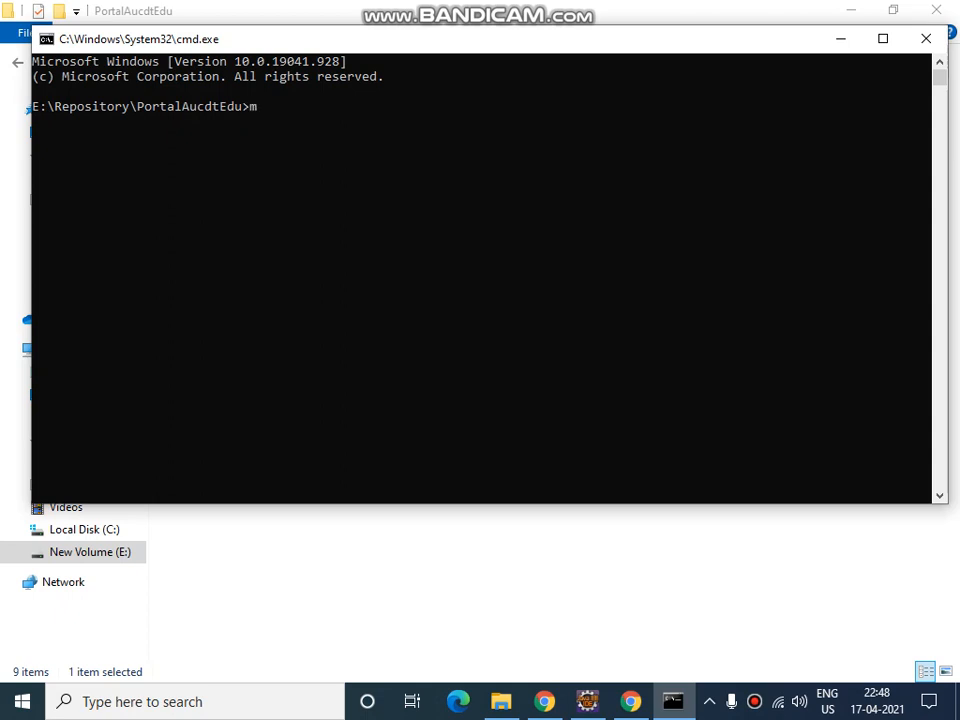
{"action": "type", "text": "vn clean"}
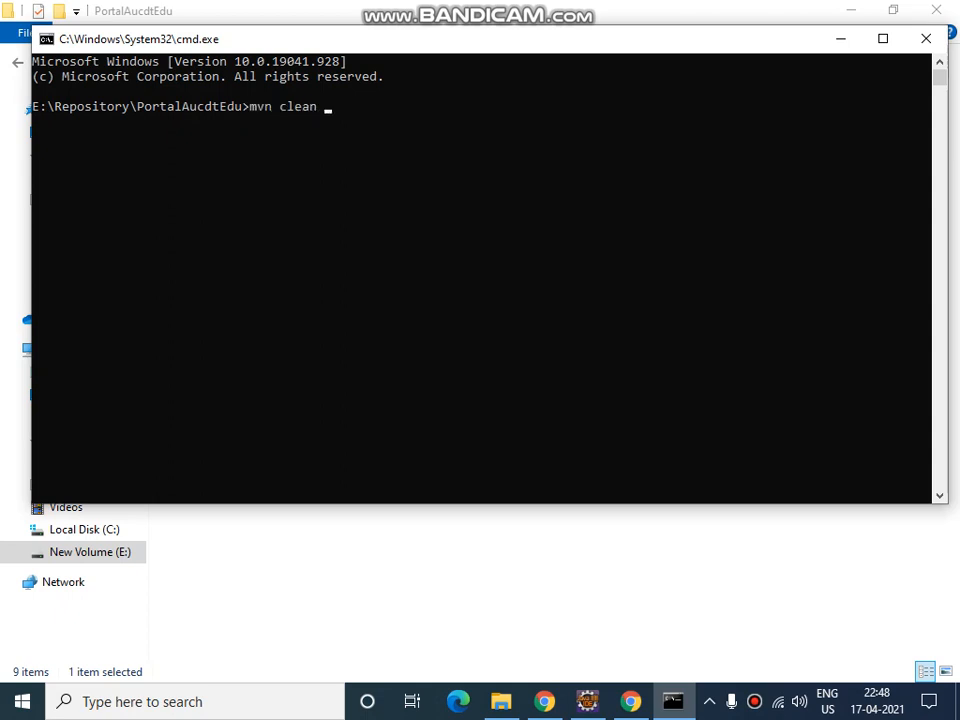
{"action": "type", "text": "install"}
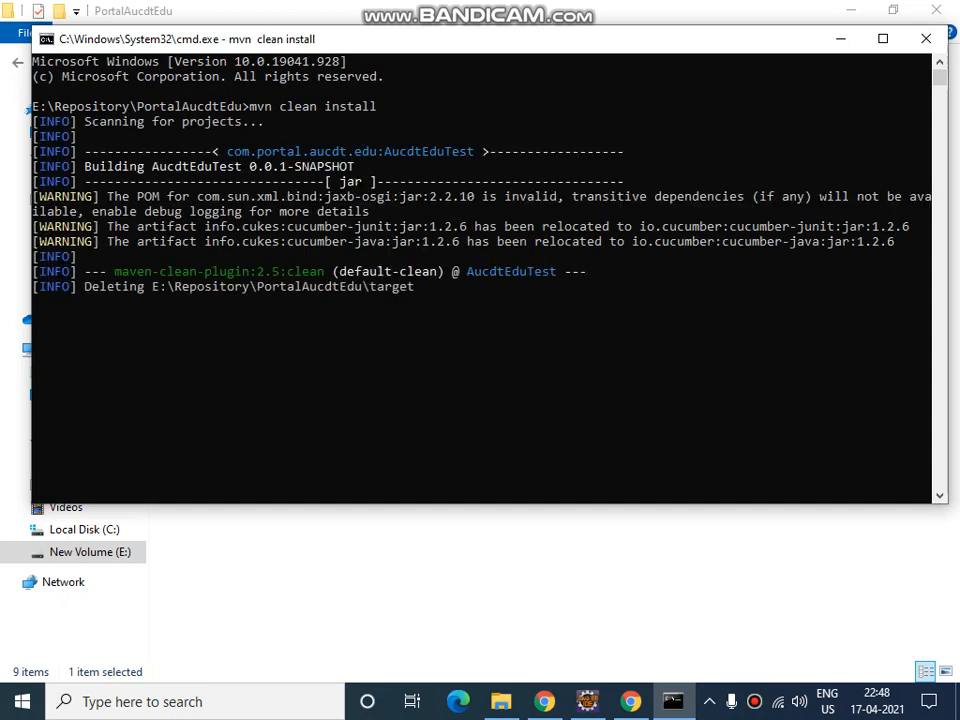
{"action": "scroll", "scroll_direction": "down", "scroll_amount": 3}
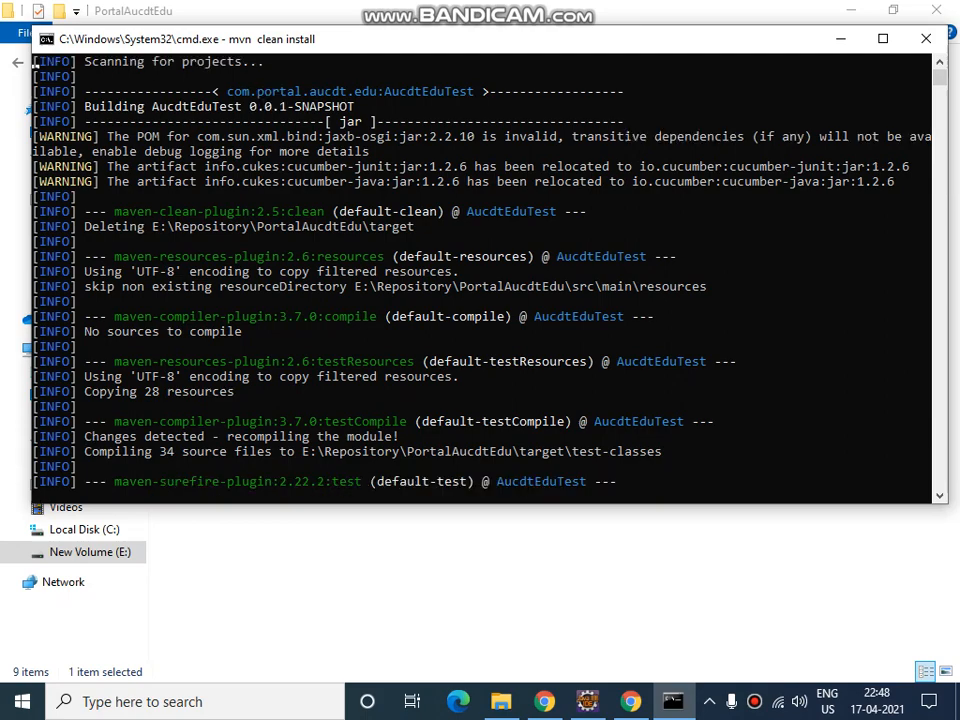
{"action": "scroll", "scroll_direction": "down", "scroll_amount": 3}
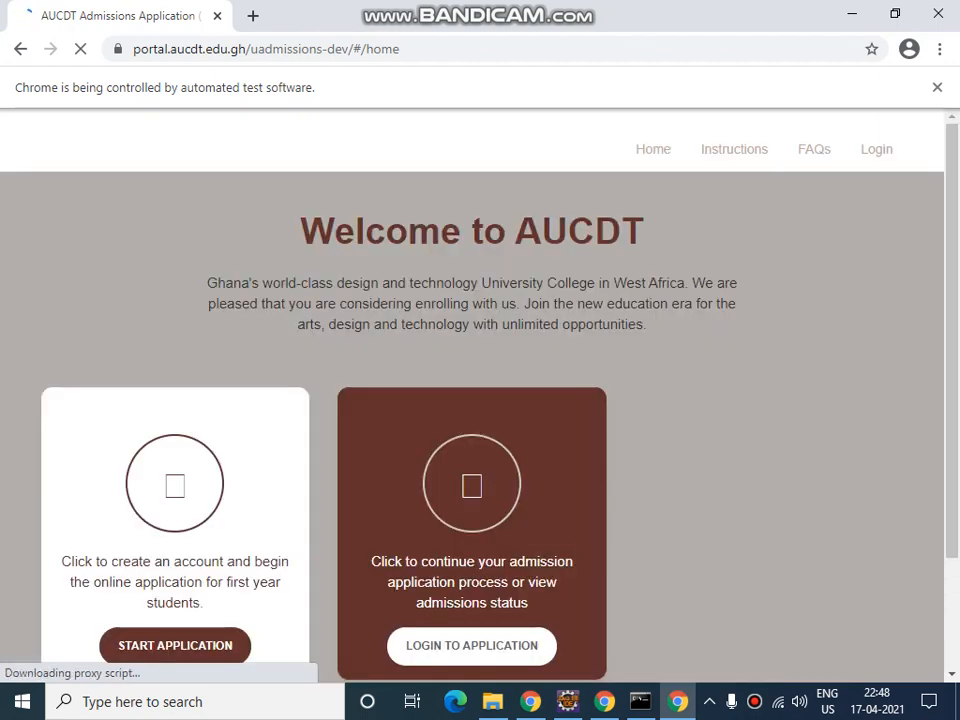
Step: Start the application, let the test fill the sign-up form, and submit it to create the account
{"action": "left_click", "coordinate": [174, 644]}
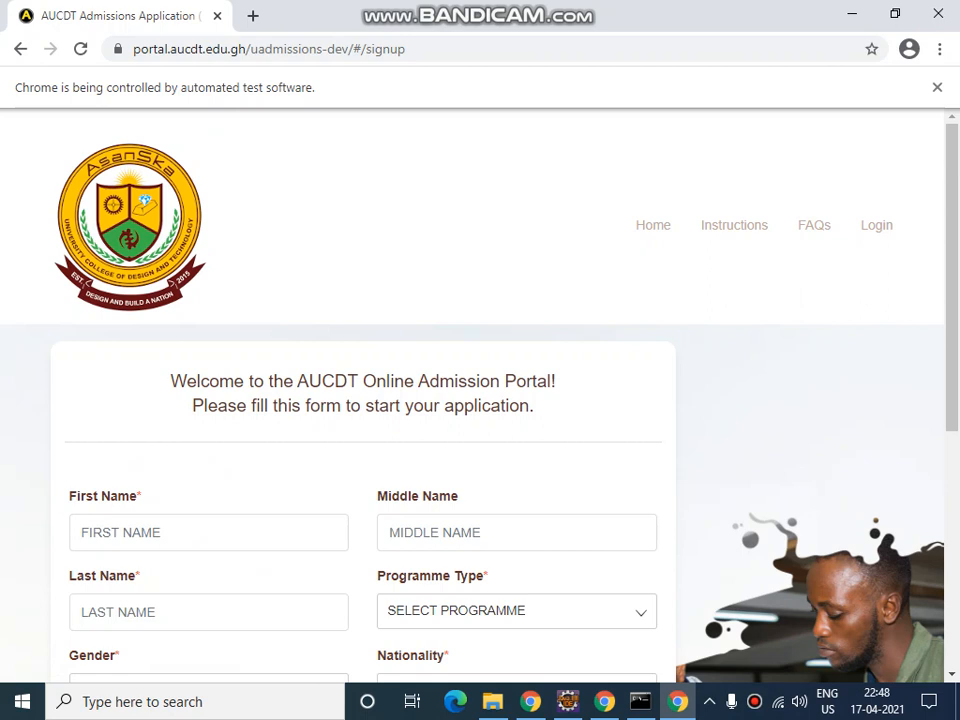
{"action": "left_click", "coordinate": [516, 610]}
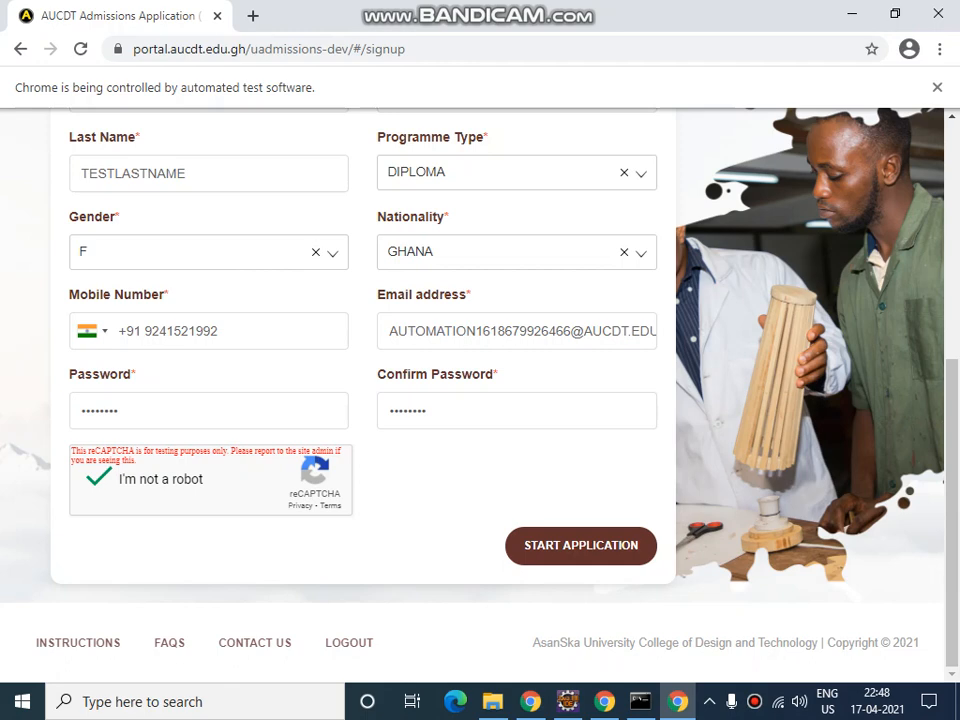
{"action": "left_click", "coordinate": [580, 544]}
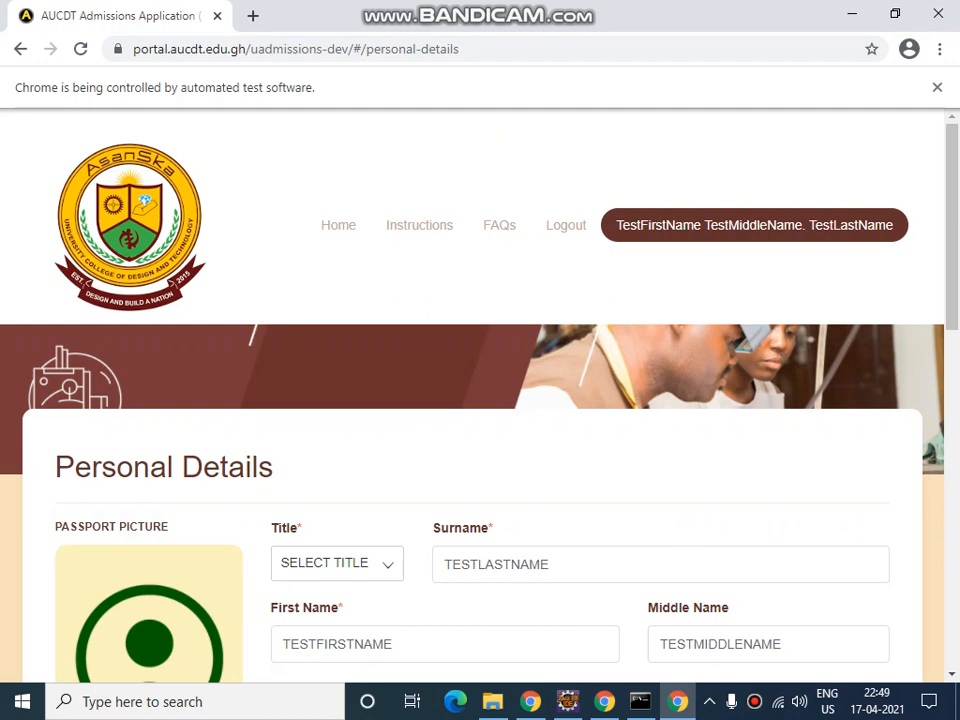
Step: Upload Passport.jpg as the applicant picture and choose Miss as the title
{"action": "left_click", "coordinate": [148, 662]}
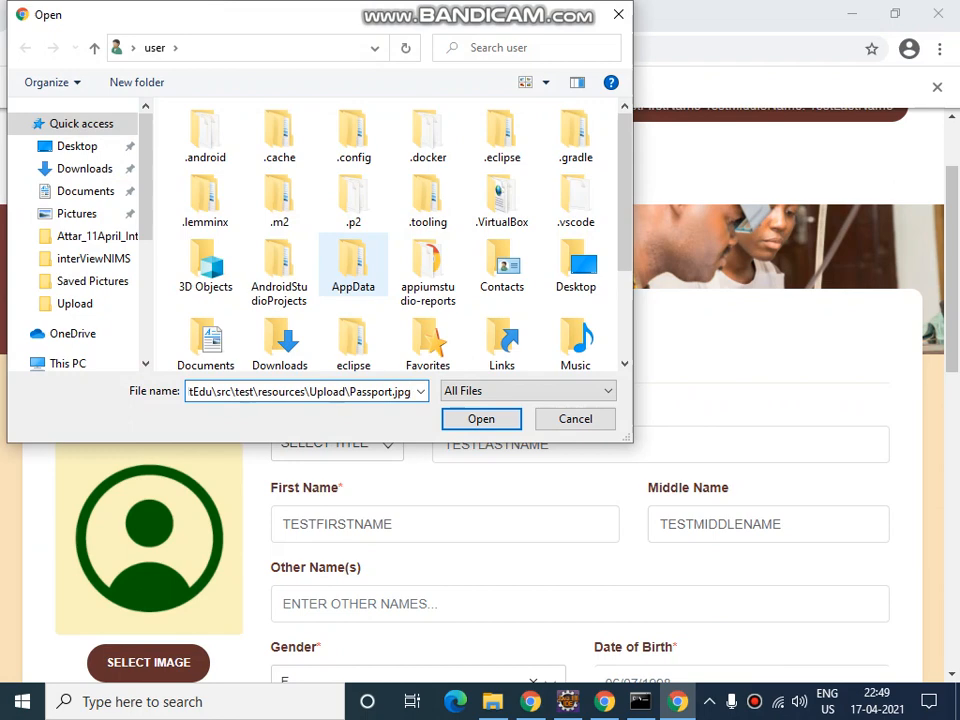
{"action": "left_click", "coordinate": [482, 418]}
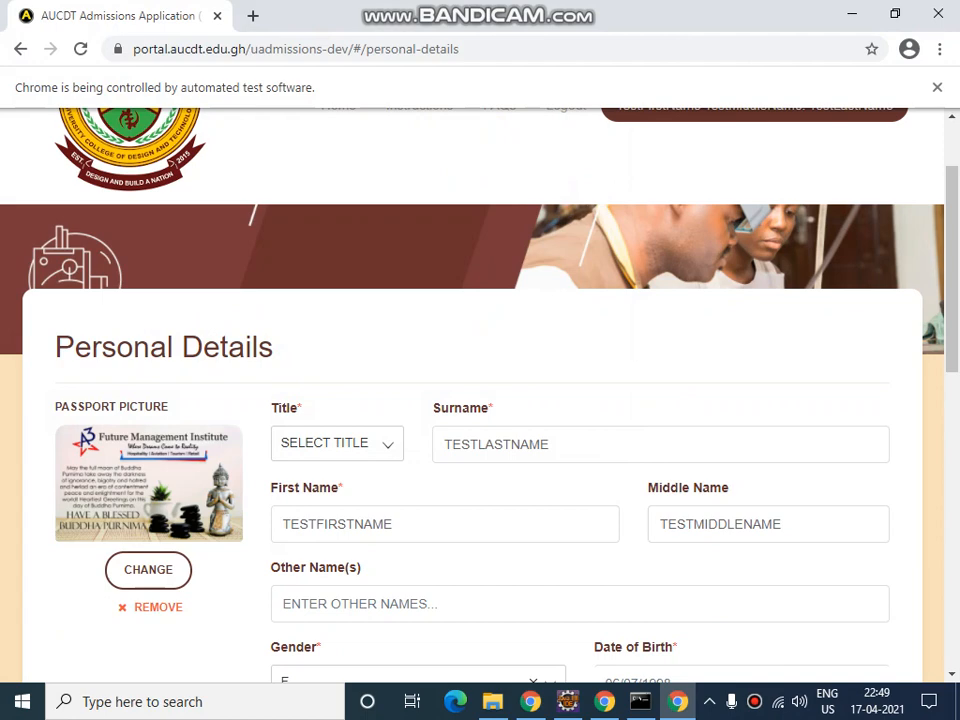
{"action": "type", "text": "Miss"}
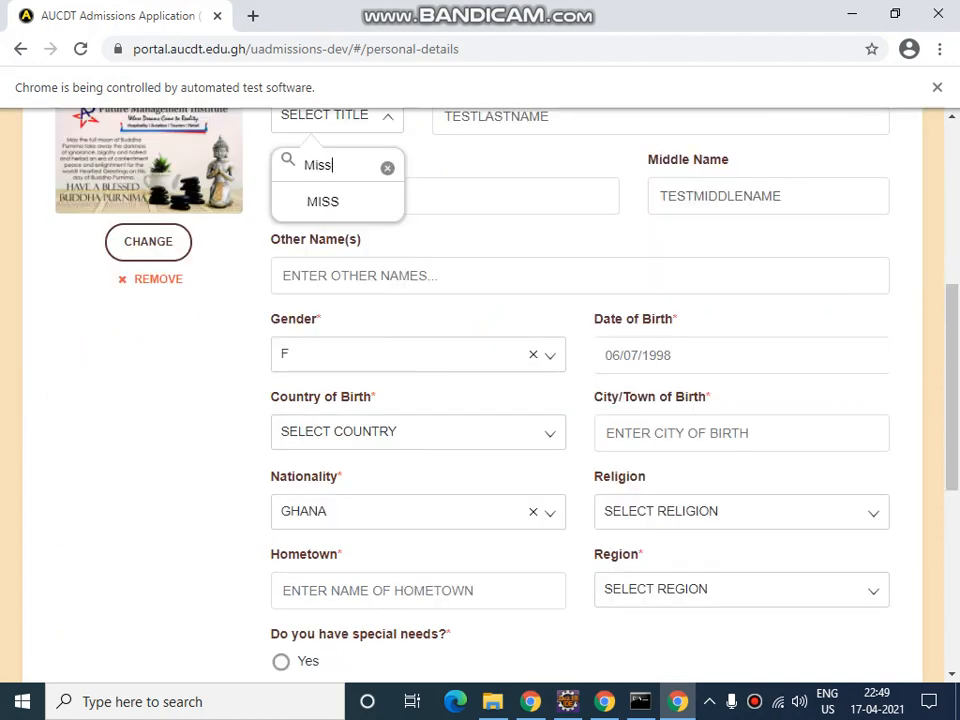
{"action": "left_click", "coordinate": [560, 16]}
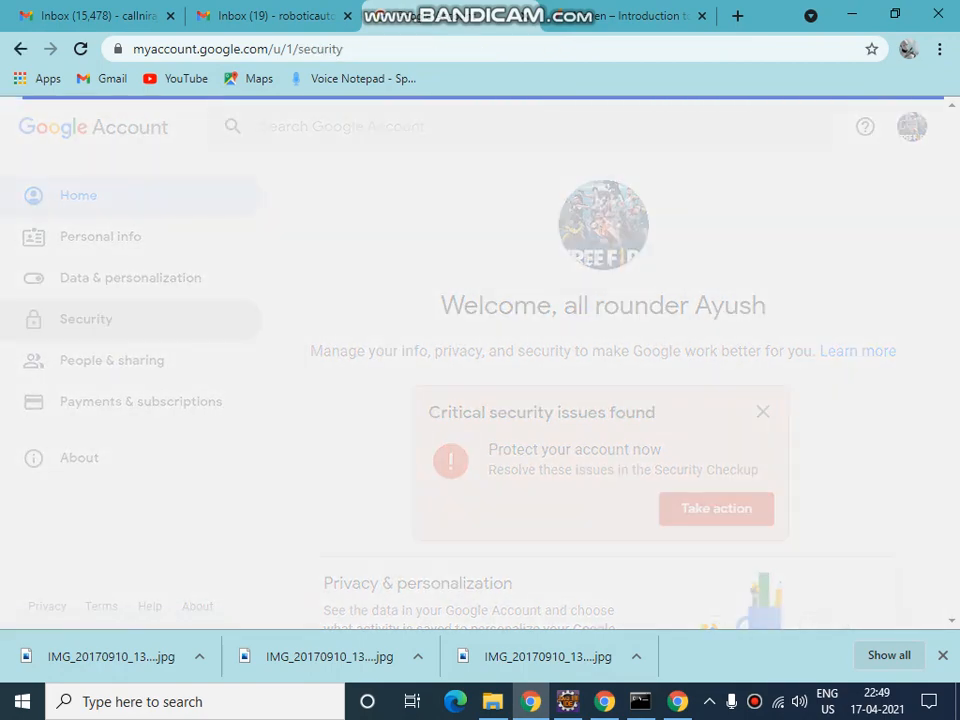
{"action": "scroll", "scroll_direction": "down", "scroll_amount": 3}
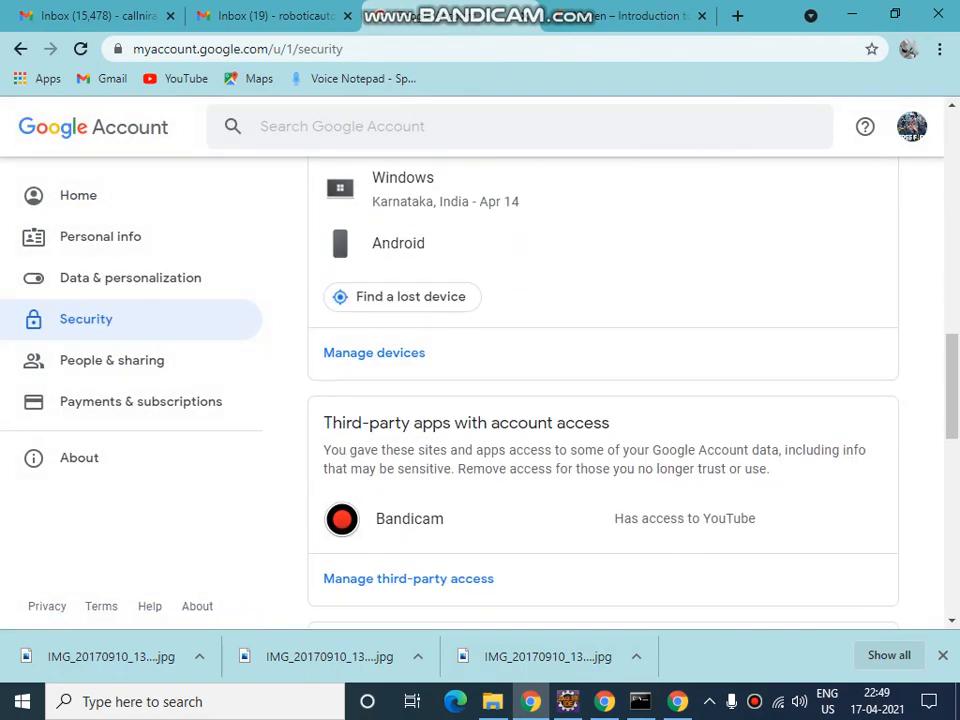
{"action": "scroll", "scroll_direction": "down", "scroll_amount": 3}
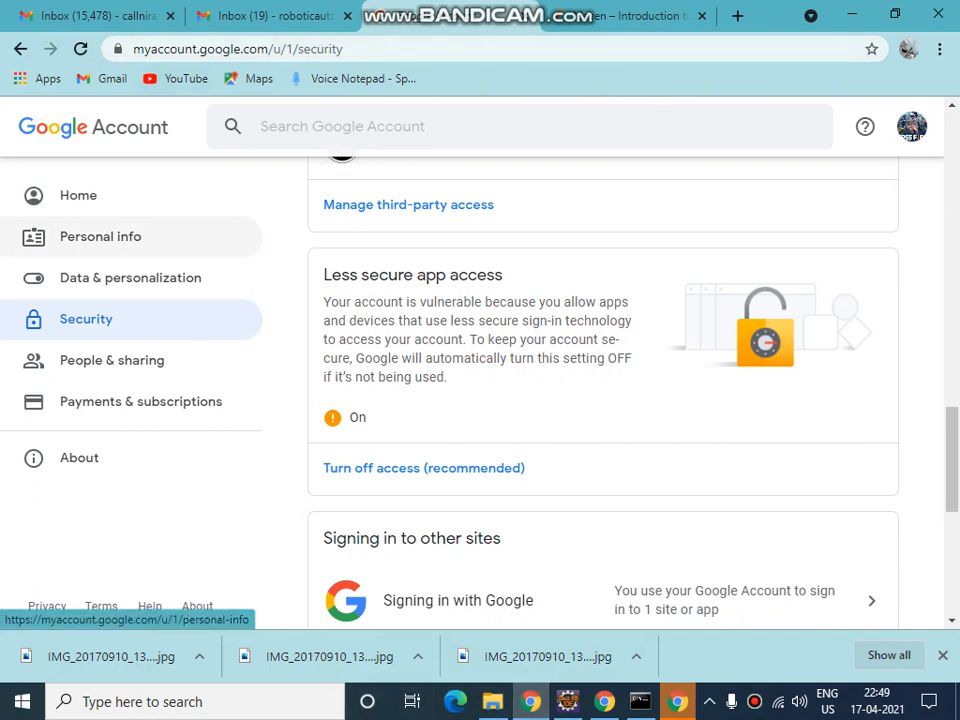
{"action": "left_click", "coordinate": [96, 16]}
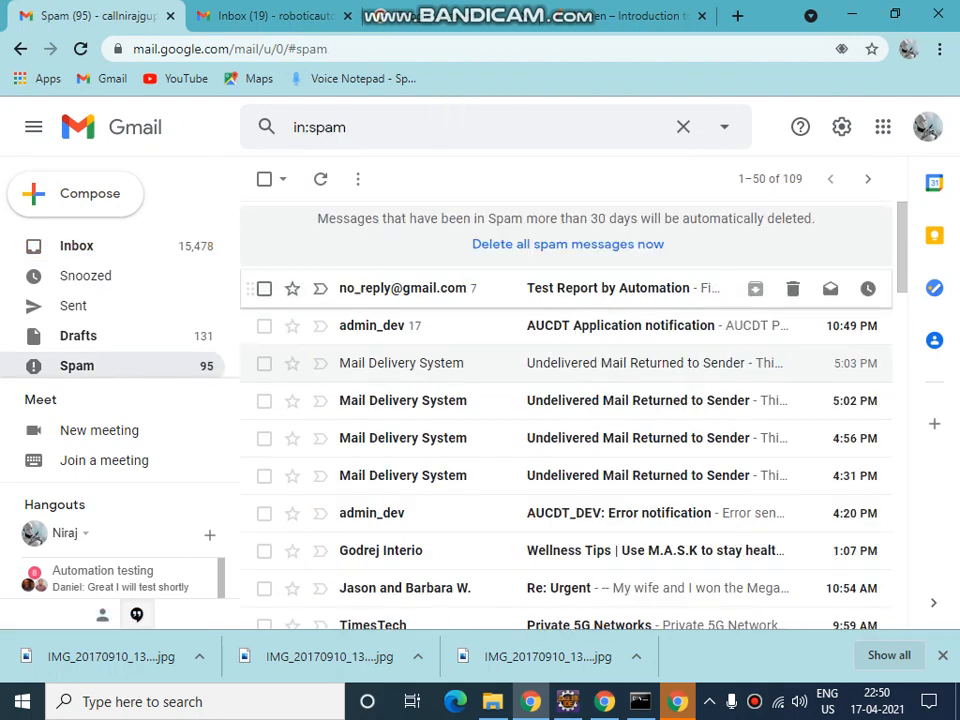
Step: View the Test Report by Automation email in Spam down to its attached zip report
{"action": "left_click", "coordinate": [608, 288]}
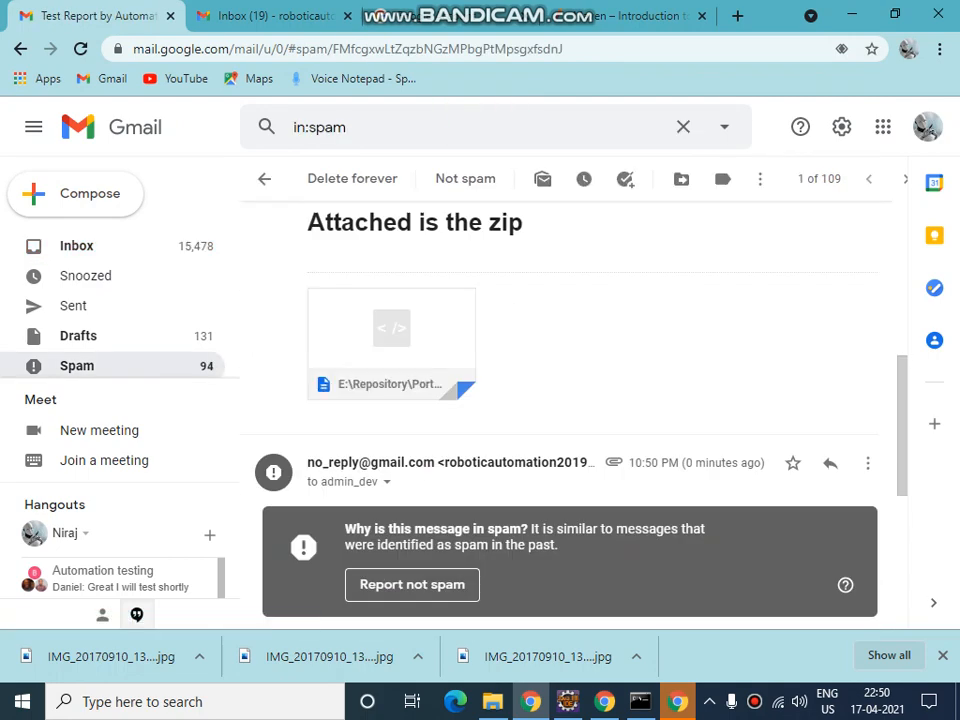
{"action": "scroll", "scroll_direction": "down", "scroll_amount": 3}
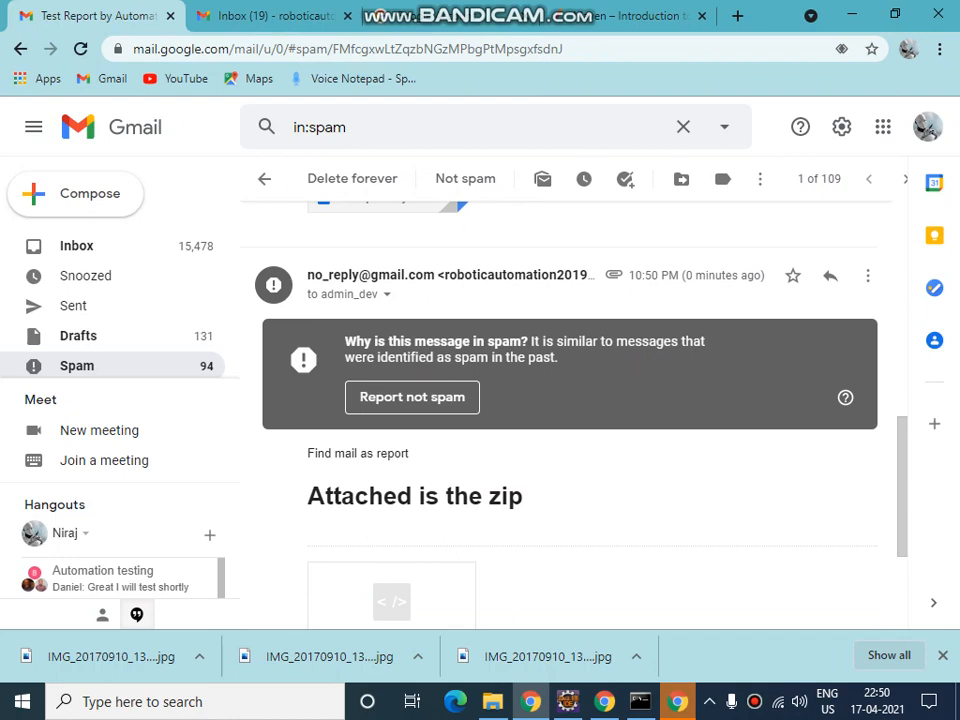
{"action": "scroll", "scroll_direction": "down", "scroll_amount": 3}
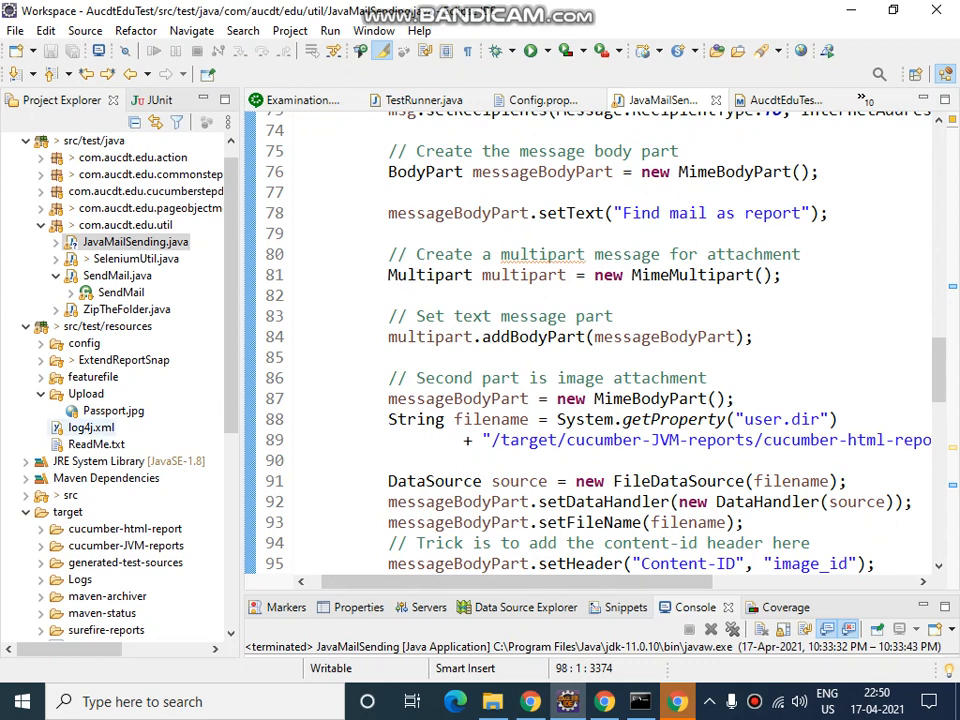
Step: Scroll to the exec-maven-plugin block that runs JavaMailSending at install
{"action": "scroll", "scroll_direction": "down", "scroll_amount": 3}
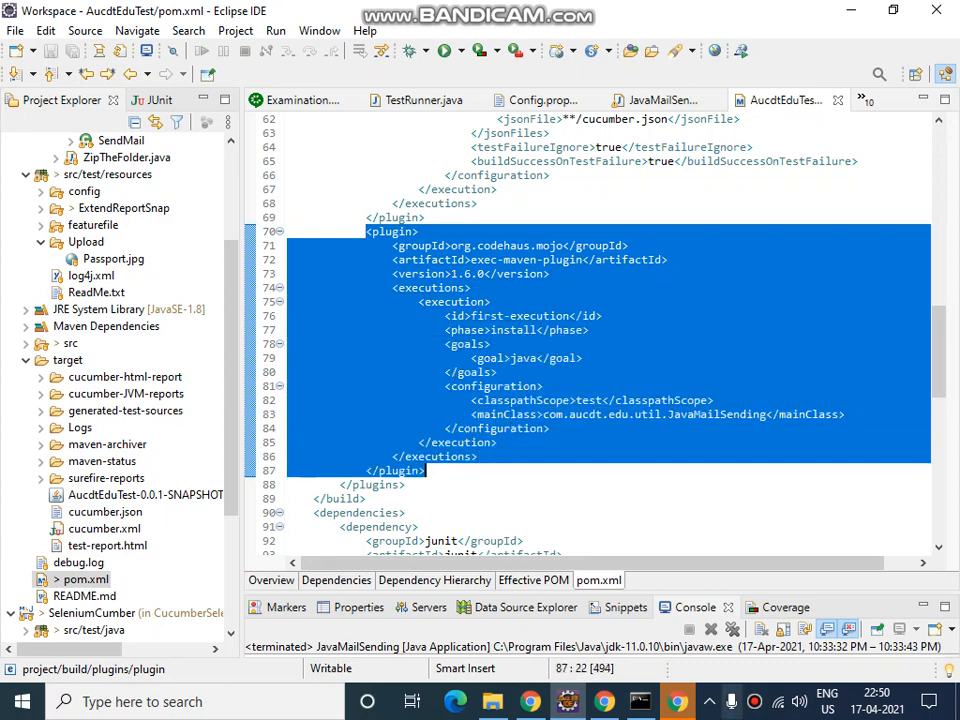
{"action": "mouse_move", "coordinate": [420, 470]}
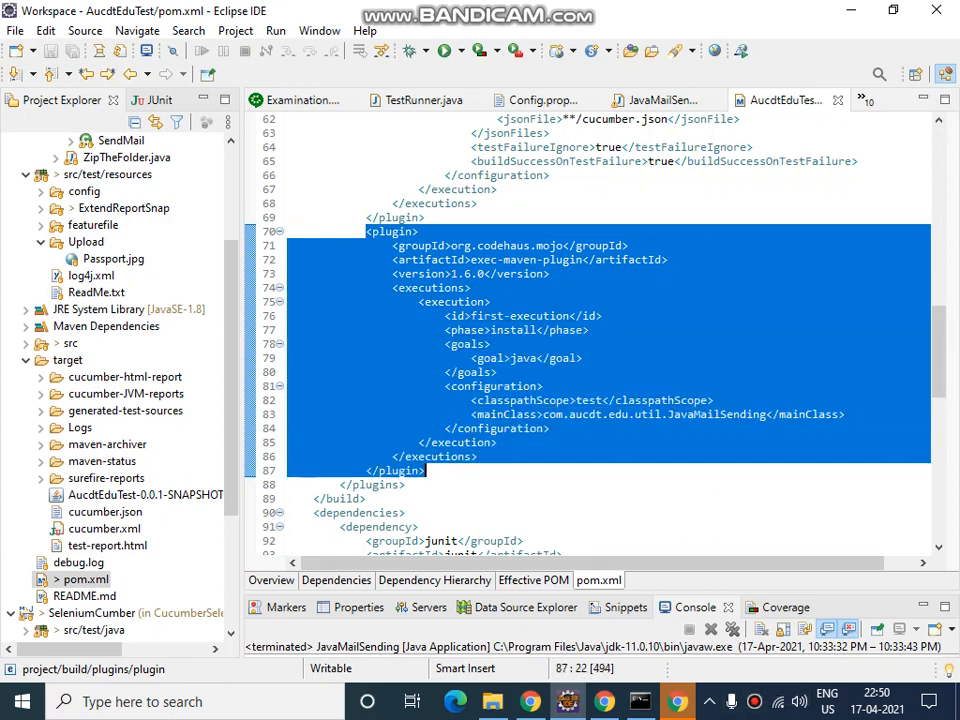